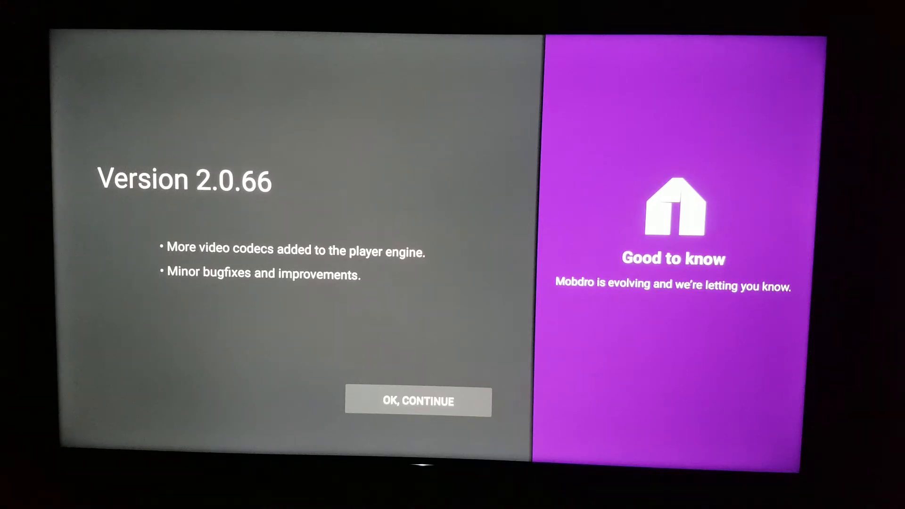
- Accept the Version 2.0.66 update notice with OK, CONTINUE
{"action": "left_click", "coordinate": [418, 401]}
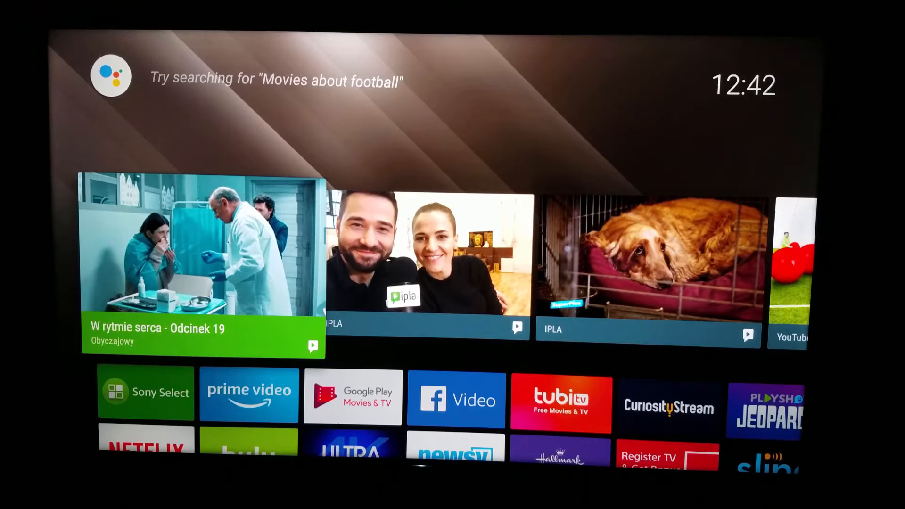
- Relaunch Mobdro from the home rows and accept the 2.0.66 notice again
{"action": "scroll", "scroll_direction": "down", "scroll_amount": 3}
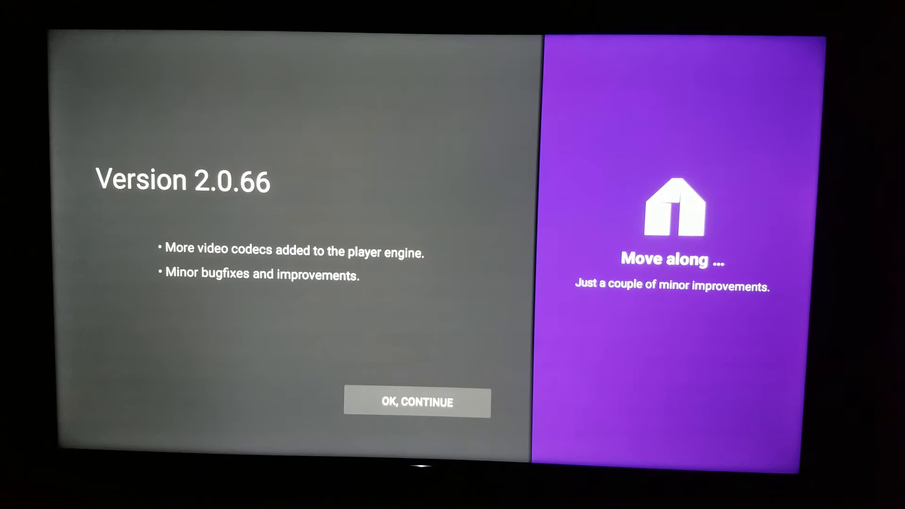
{"action": "left_click", "coordinate": [417, 403]}
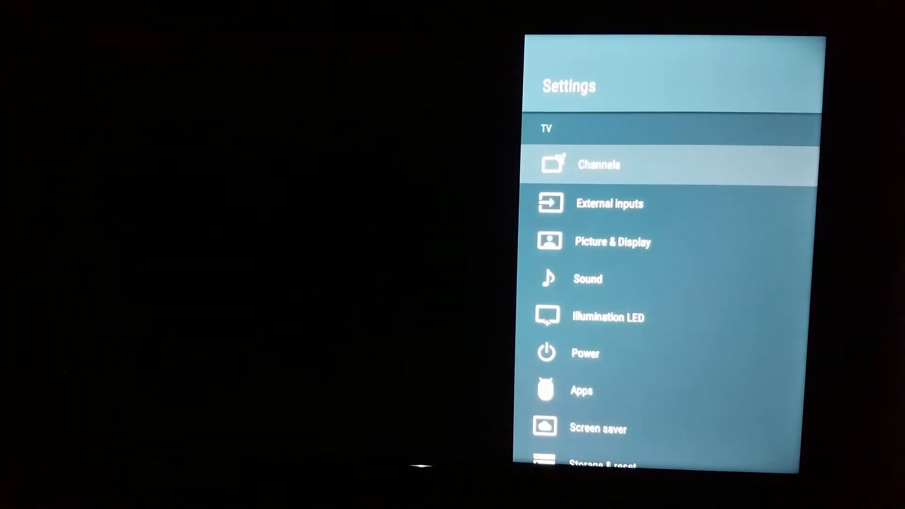
- Move down the Settings list to reach Security & restrictions
{"action": "scroll", "scroll_direction": "down", "scroll_amount": 3}
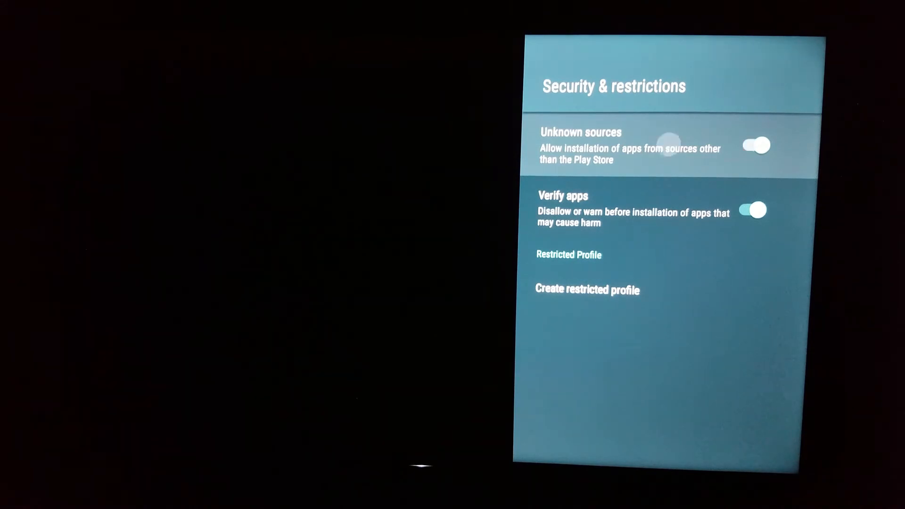
- Enable Unknown sources and confirm the Allow unknown sources warning
{"action": "left_click", "coordinate": [753, 145]}
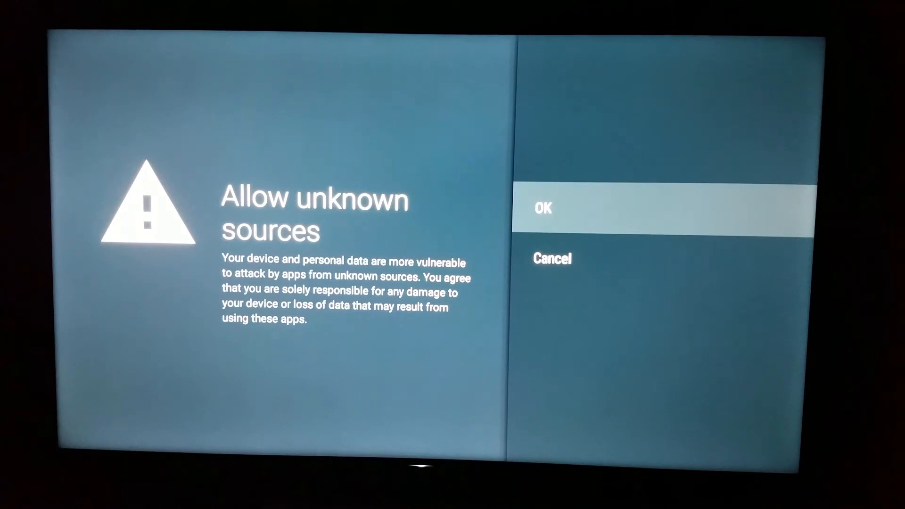
{"action": "left_click", "coordinate": [541, 207]}
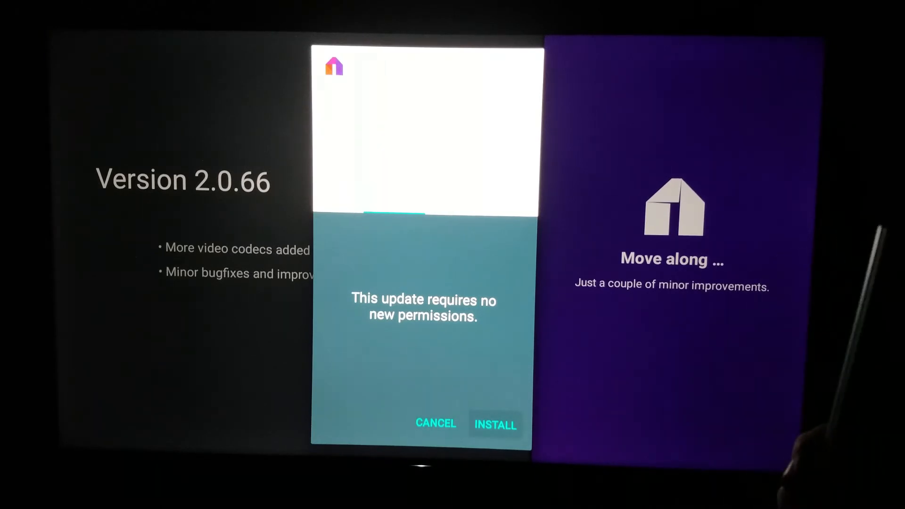
- Run INSTALL in the update installer until it reports App installed
{"action": "left_click", "coordinate": [495, 425]}
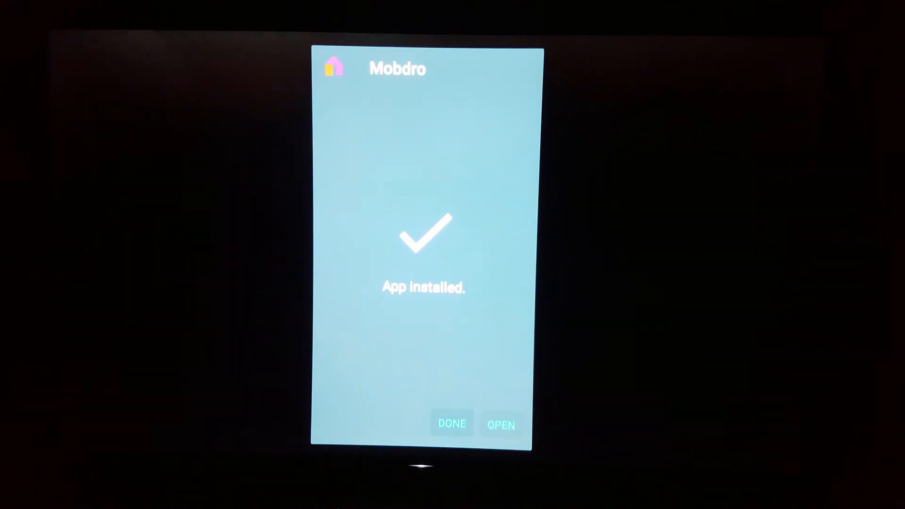
- Launch the updated Mobdro, move through Recents to ESPN and start playing it
{"action": "left_click", "coordinate": [451, 424]}
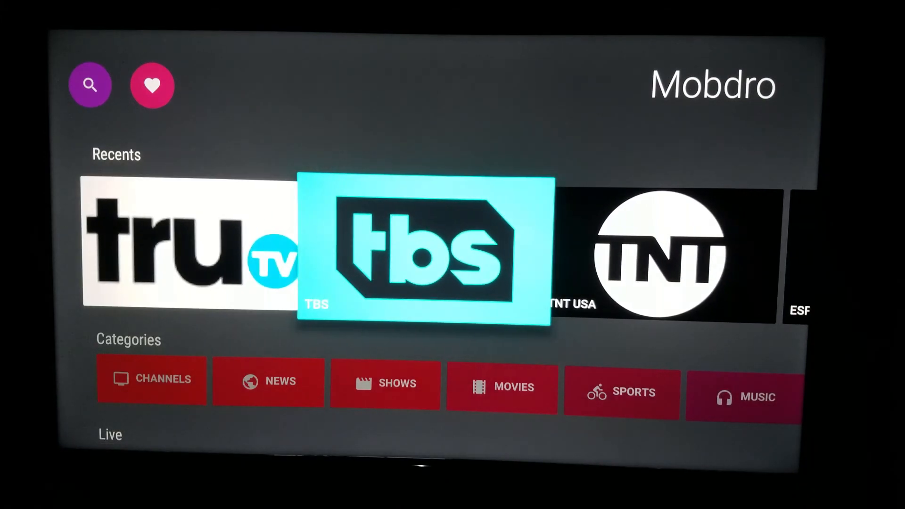
{"action": "left_click", "coordinate": [423, 252]}
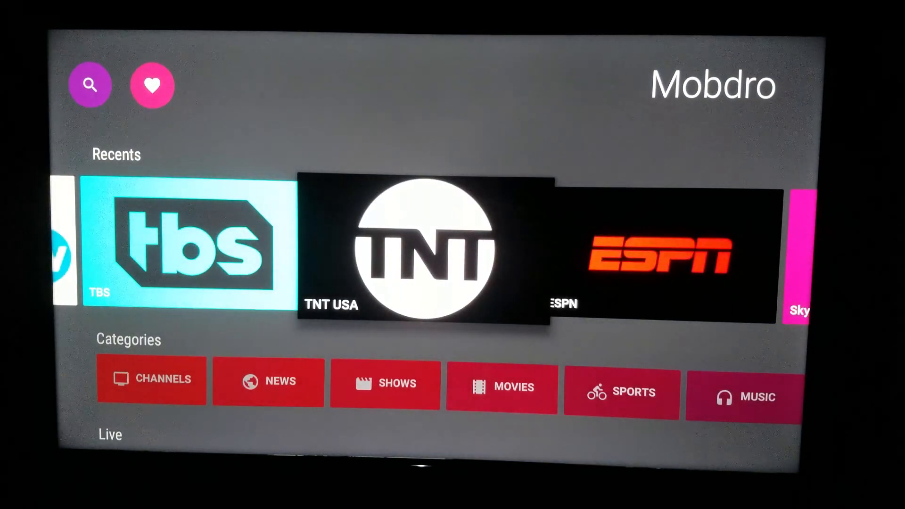
{"action": "scroll", "scroll_direction": "right", "scroll_amount": 3}
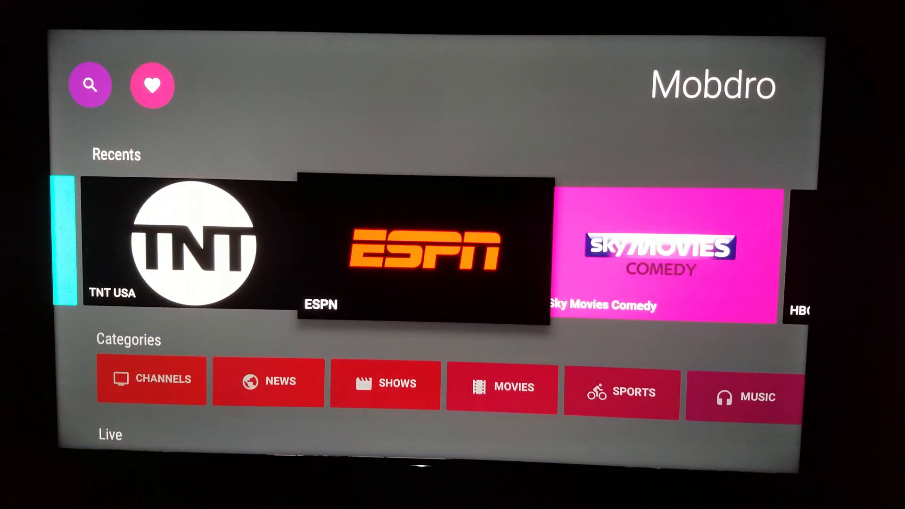
{"action": "left_click", "coordinate": [418, 248]}
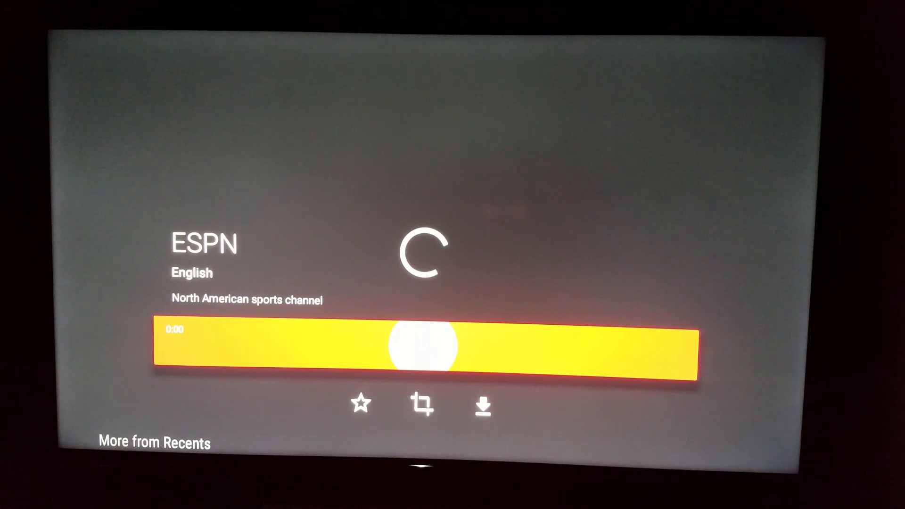